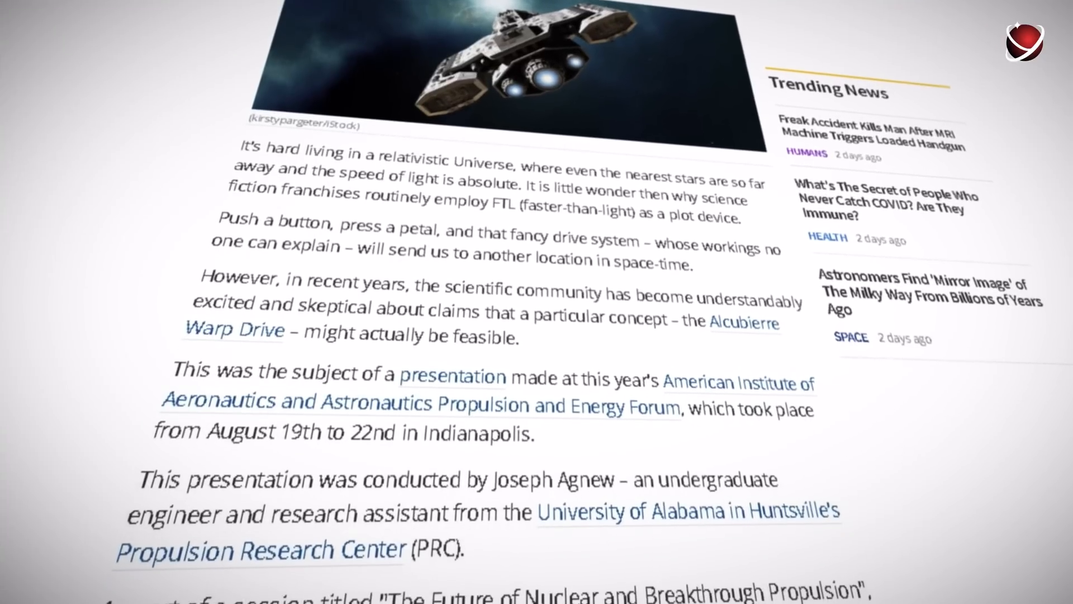
scroll("down", 3)
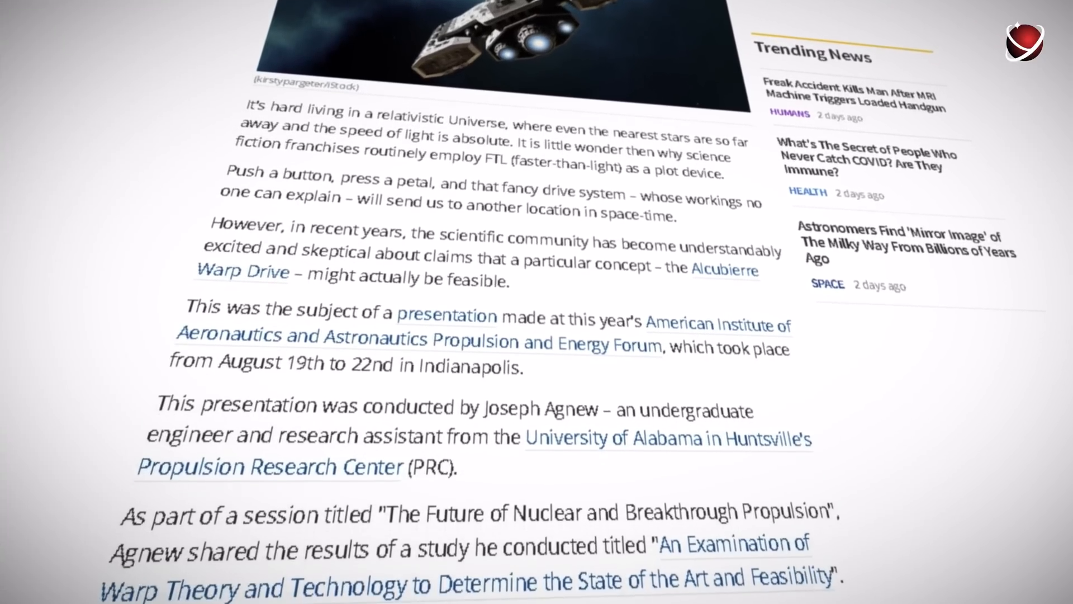
scroll("down", 3)
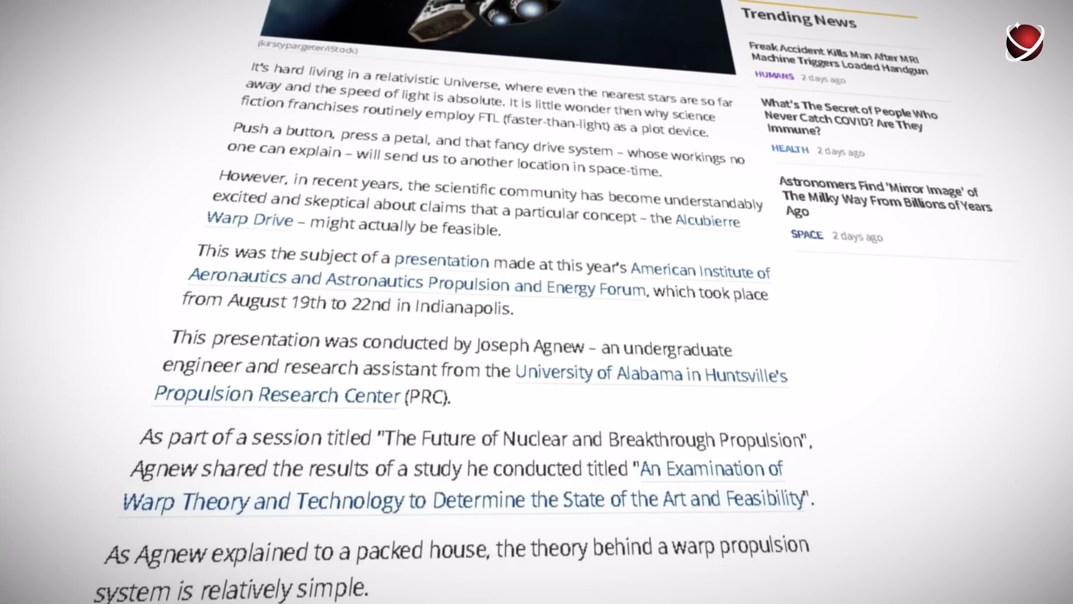
scroll("down", 3)
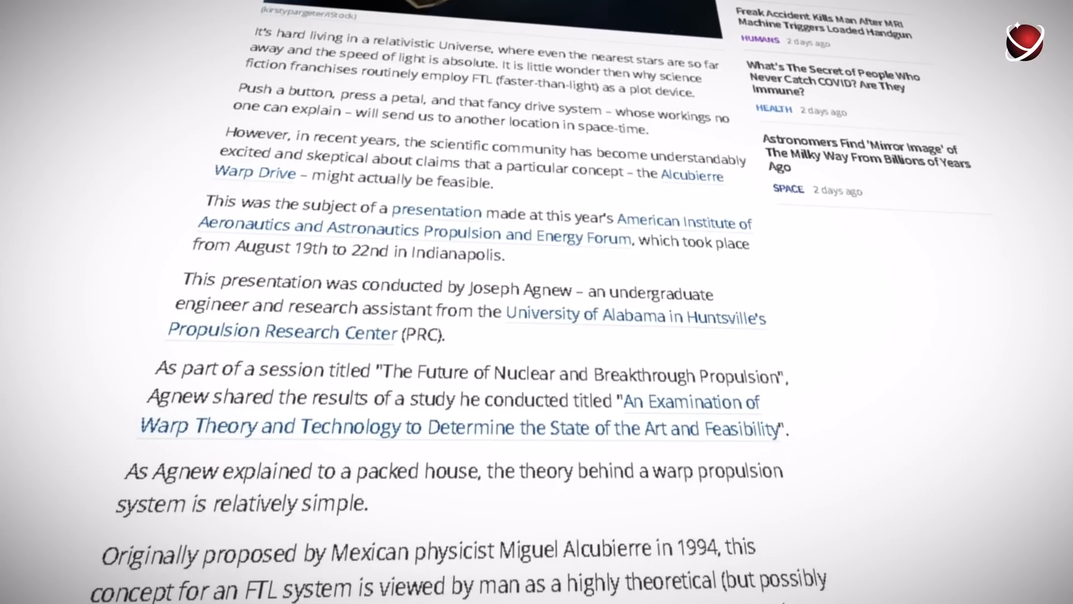